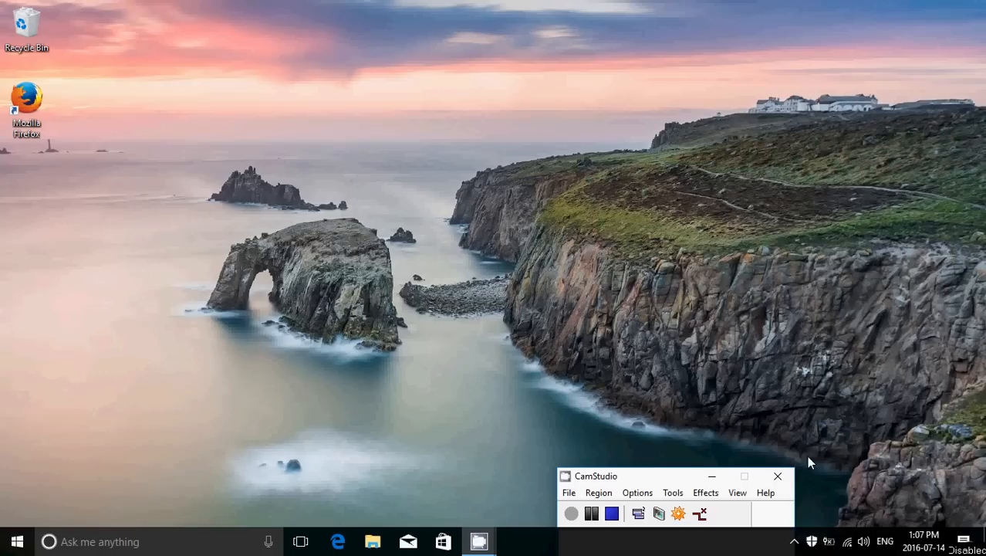
mouse_move(892, 400)
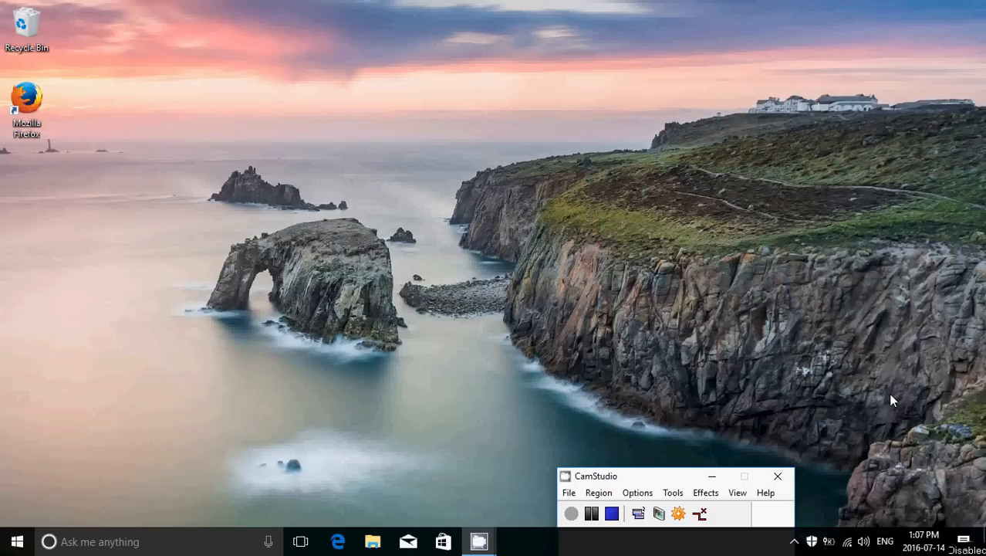
mouse_move(978, 528)
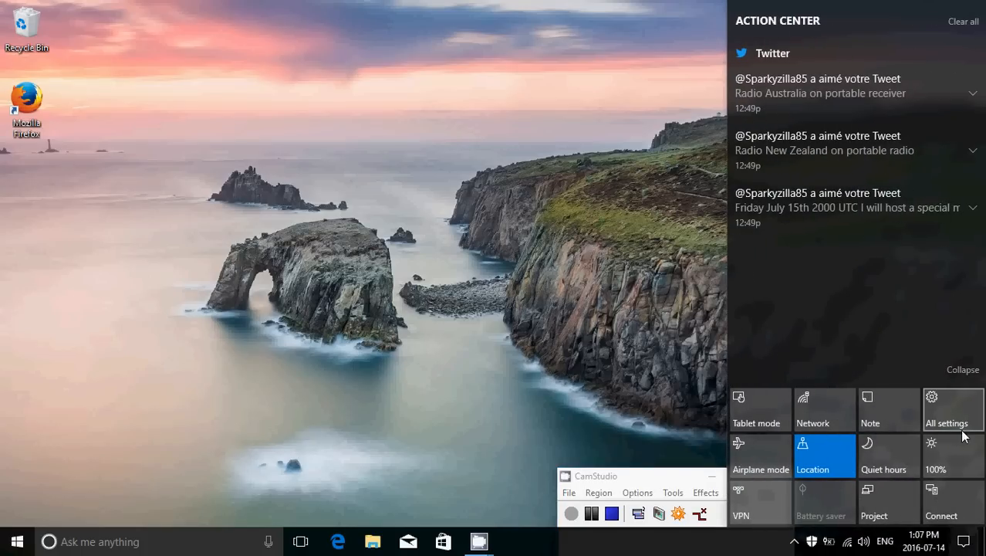
Reach the System > Display page through Action Center's All settings tile.
left_click(954, 410)
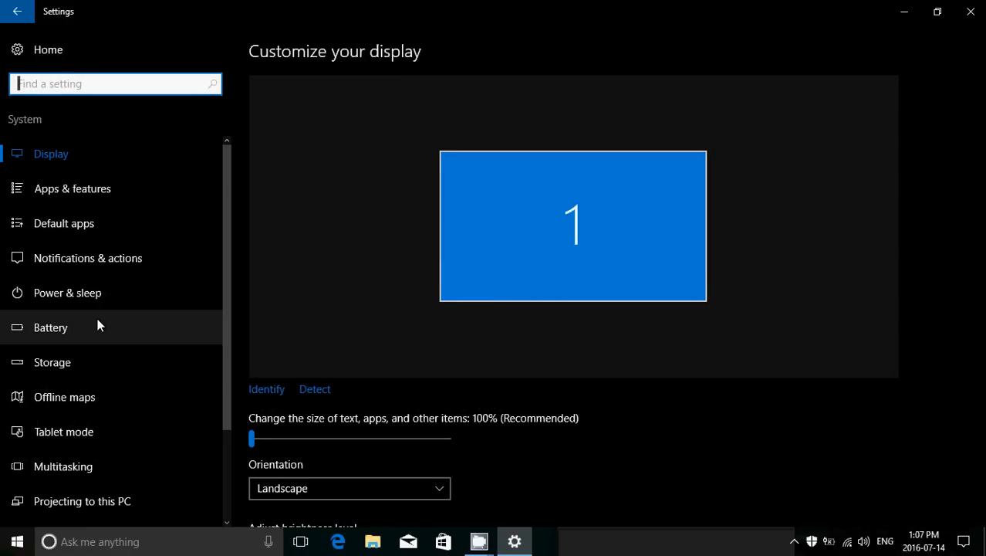
scroll("down", 3)
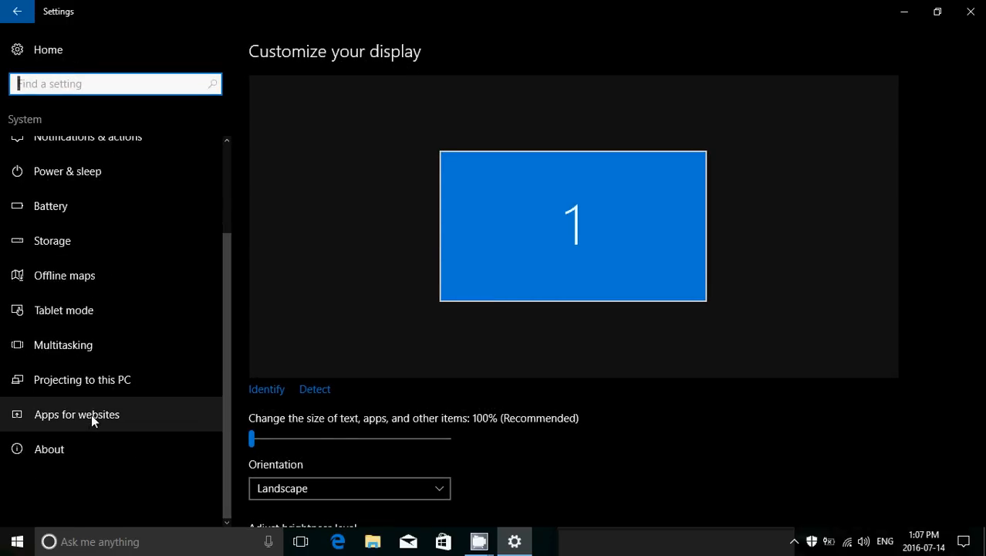
Show the 'Associate apps with websites' page from the System sidebar.
left_click(76, 414)
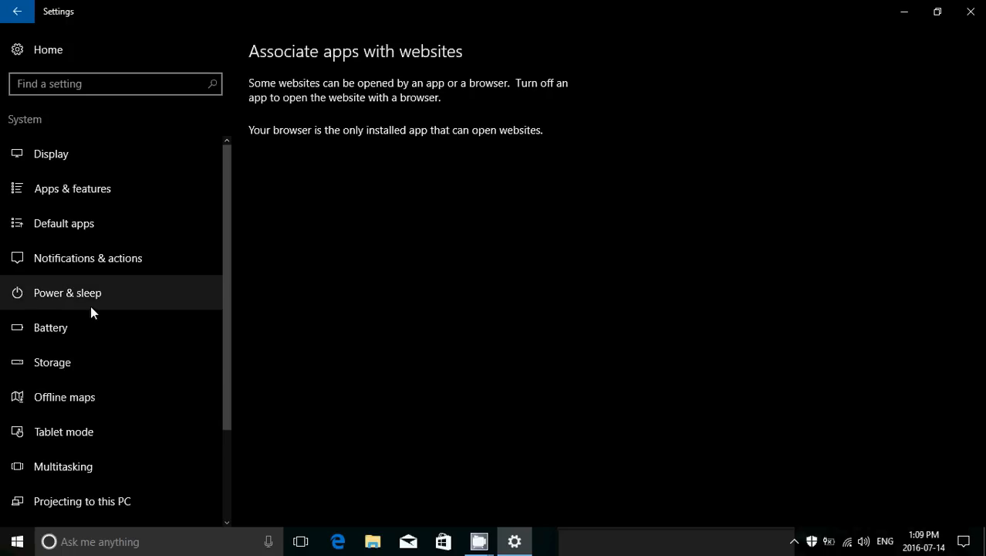
Return to System > Apps for websites from Settings home, then close the Settings window.
scroll("down", 3)
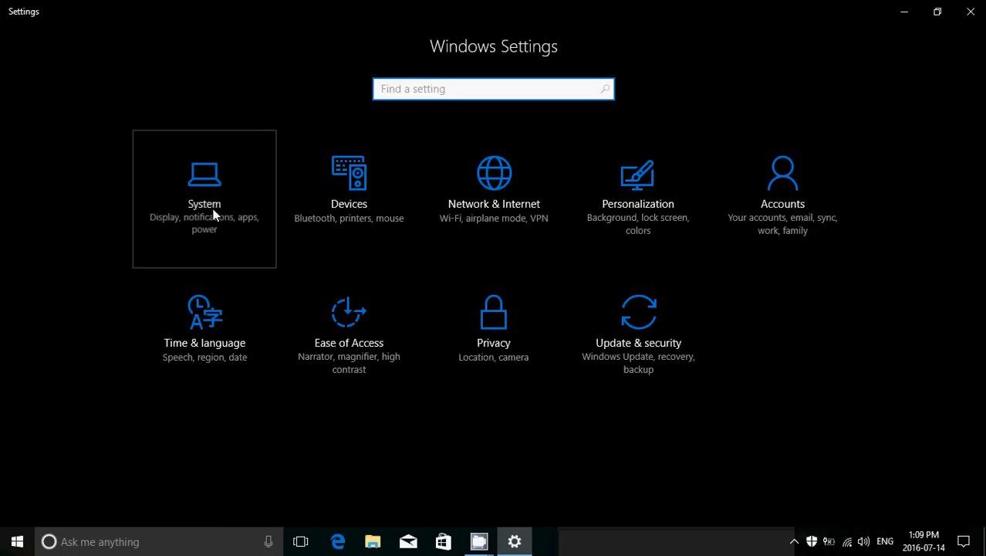
left_click(204, 186)
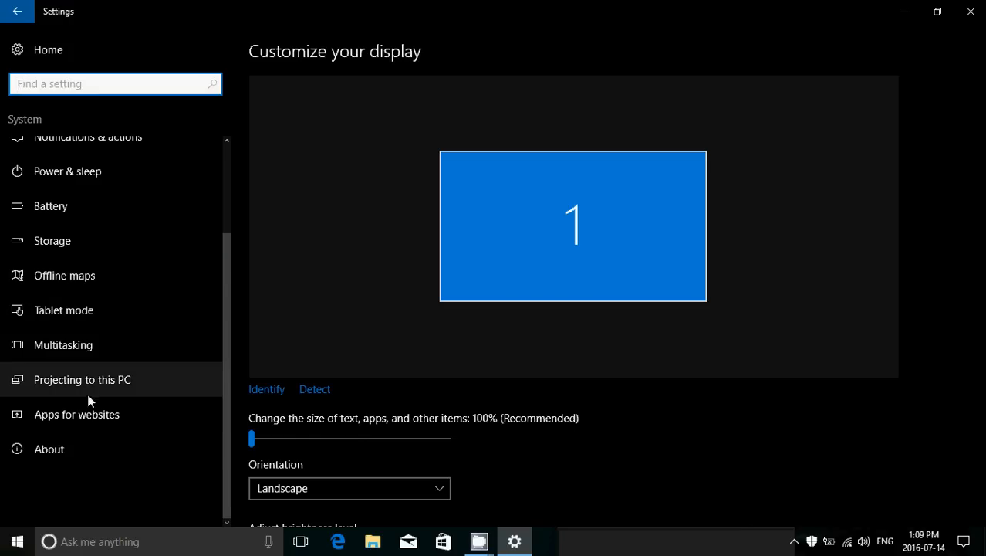
left_click(75, 413)
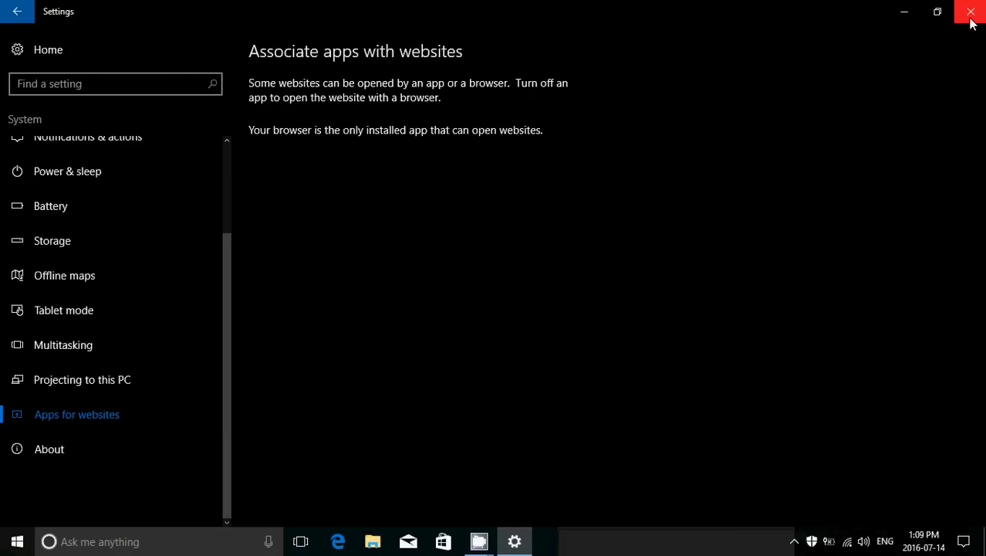
left_click(971, 13)
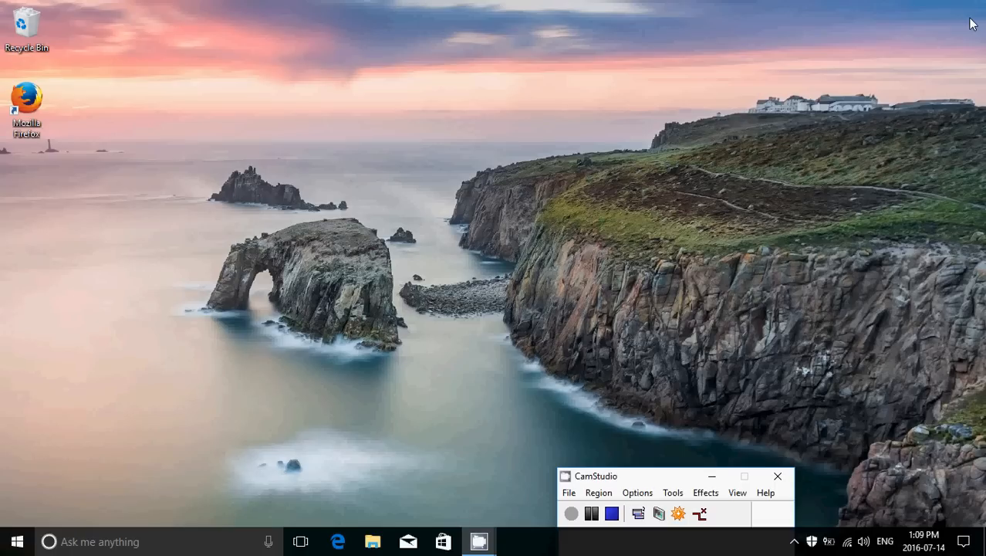
mouse_move(610, 476)
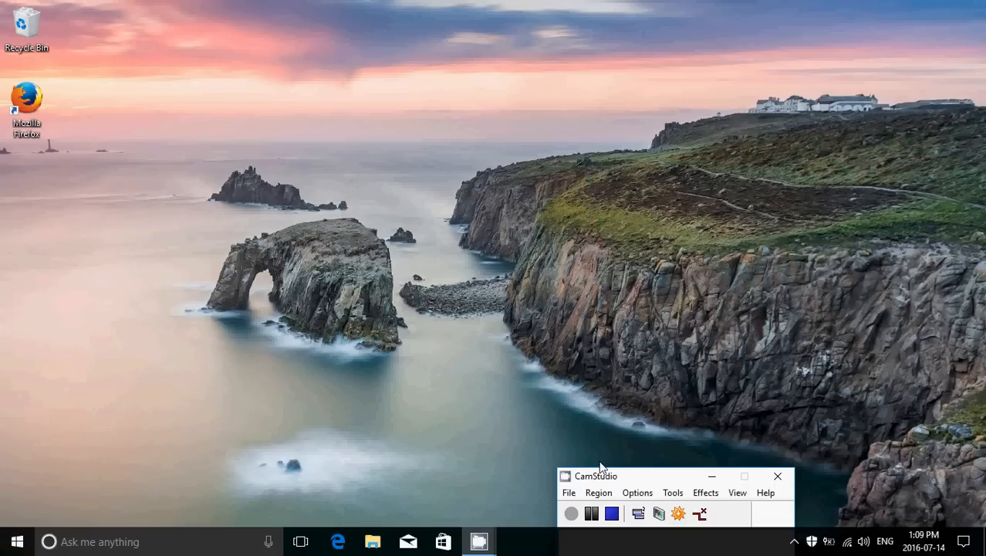